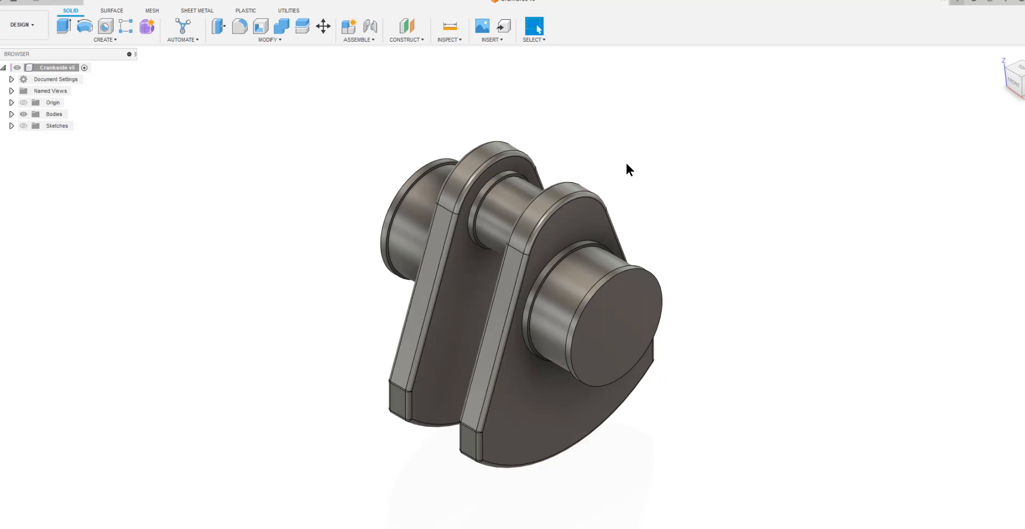
pyautogui.moveTo(218, 109)
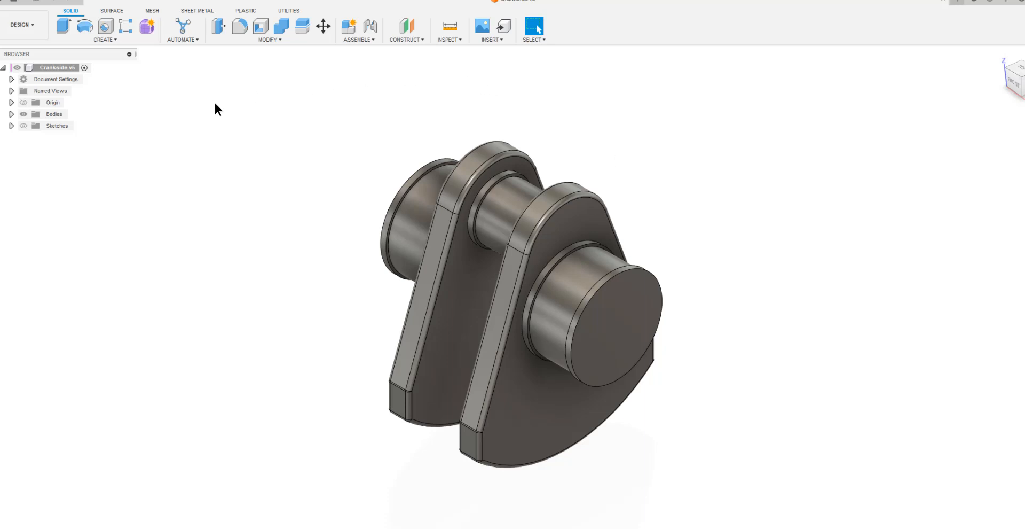
# - Expand the Bodies folder and select Body5, Body6 and Body3 in turn to identify each part
pyautogui.click(10, 114)
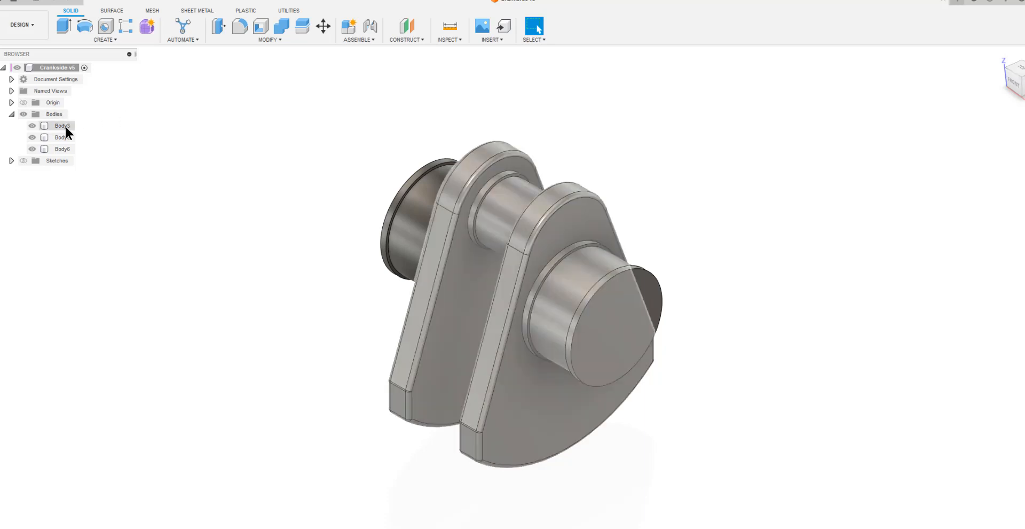
pyautogui.click(62, 137)
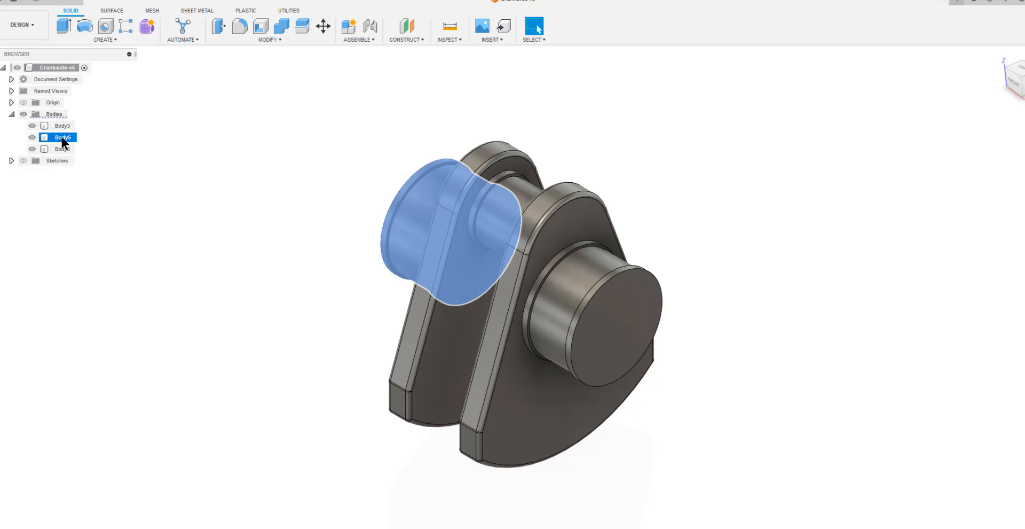
pyautogui.click(63, 149)
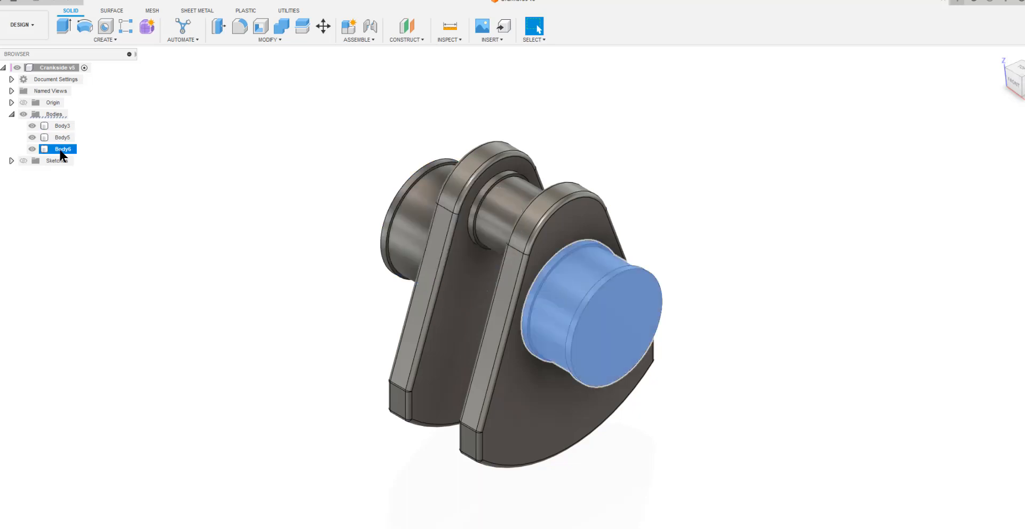
pyautogui.click(61, 126)
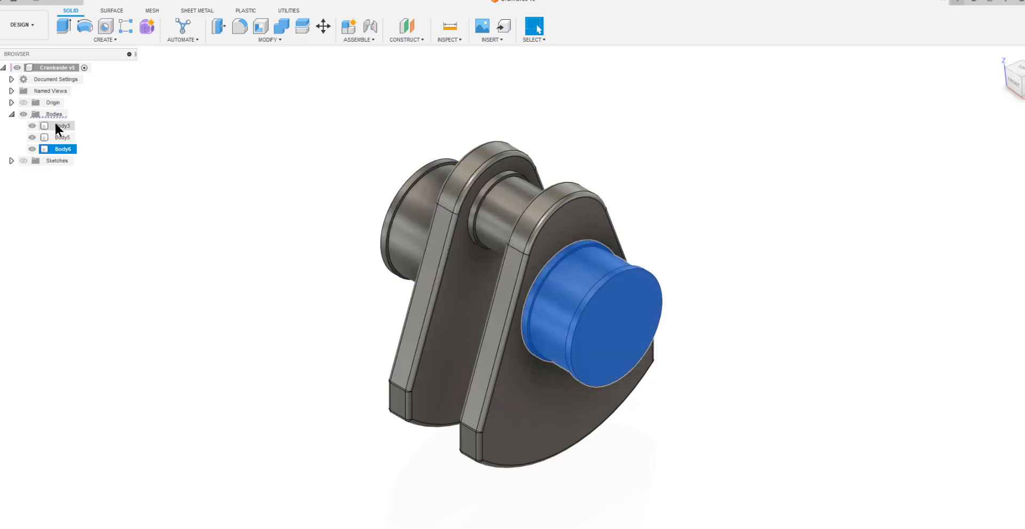
pyautogui.click(63, 126)
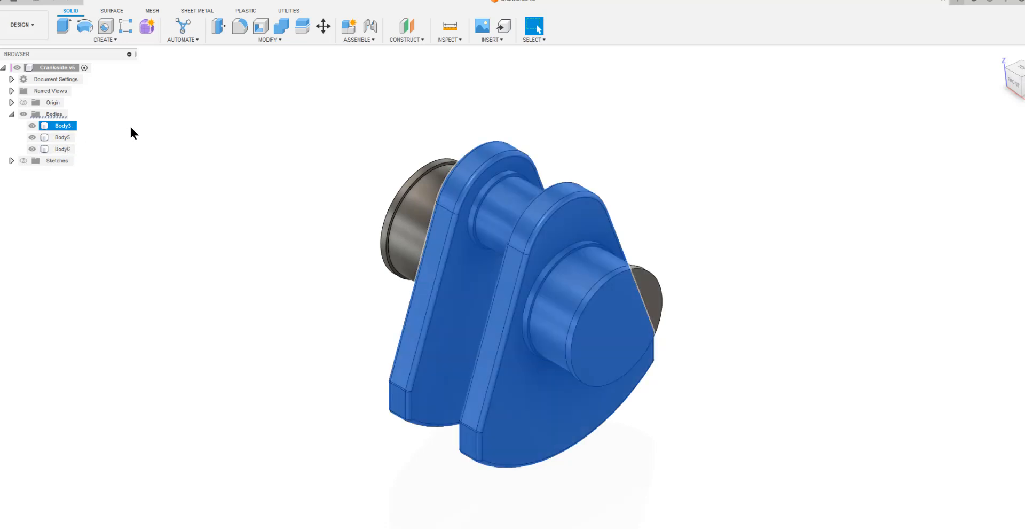
pyautogui.moveTo(139, 95)
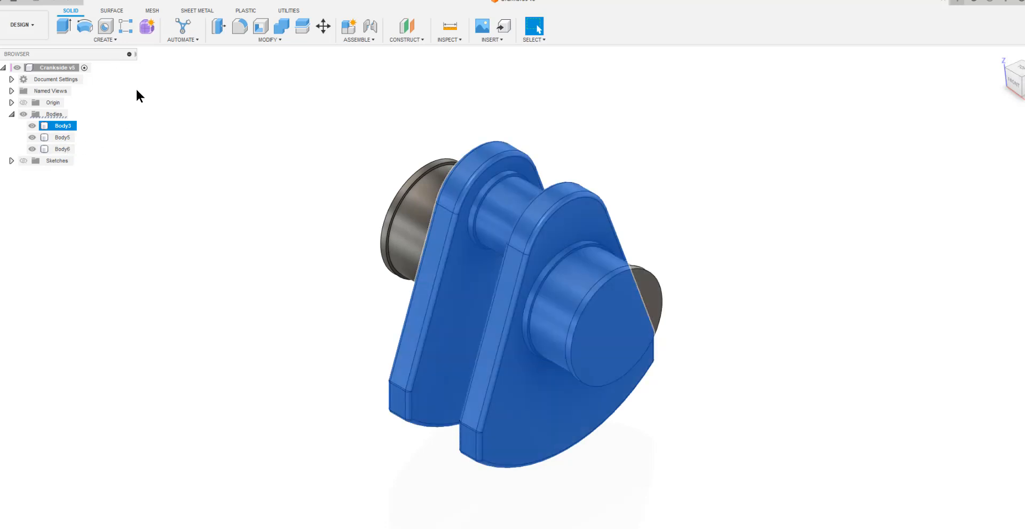
# - Convert Body3, the crank webs, into its own component via Create Components from Bodies
pyautogui.rightClick(63, 126)
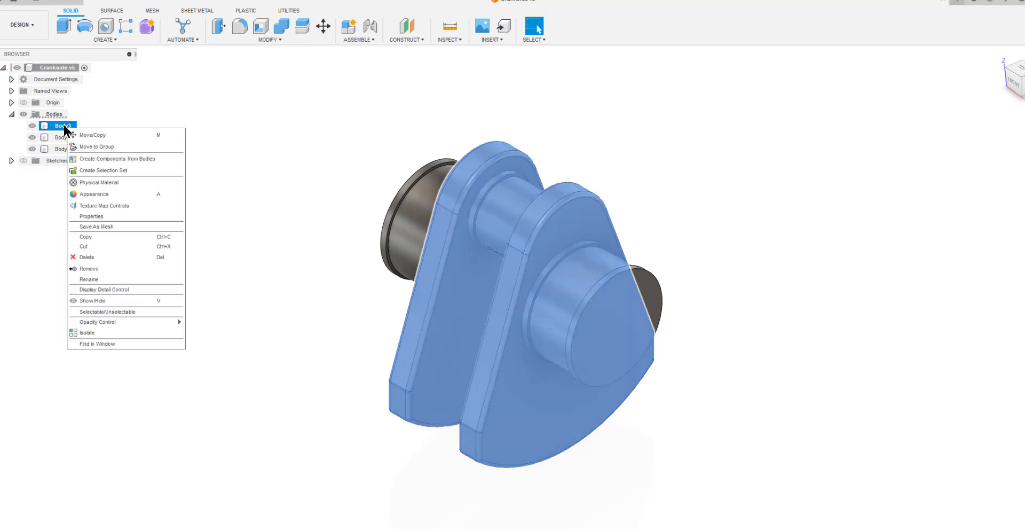
pyautogui.moveTo(83, 147)
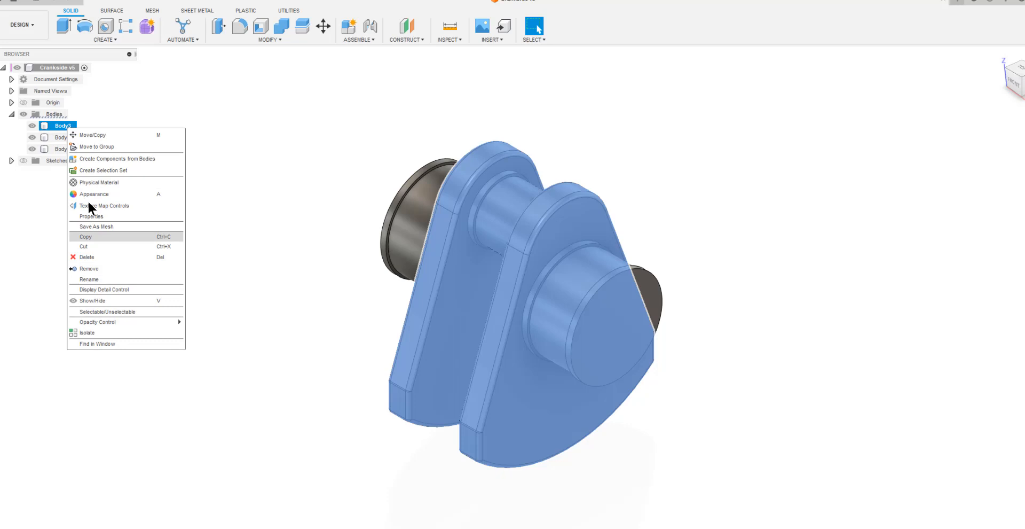
pyautogui.moveTo(134, 164)
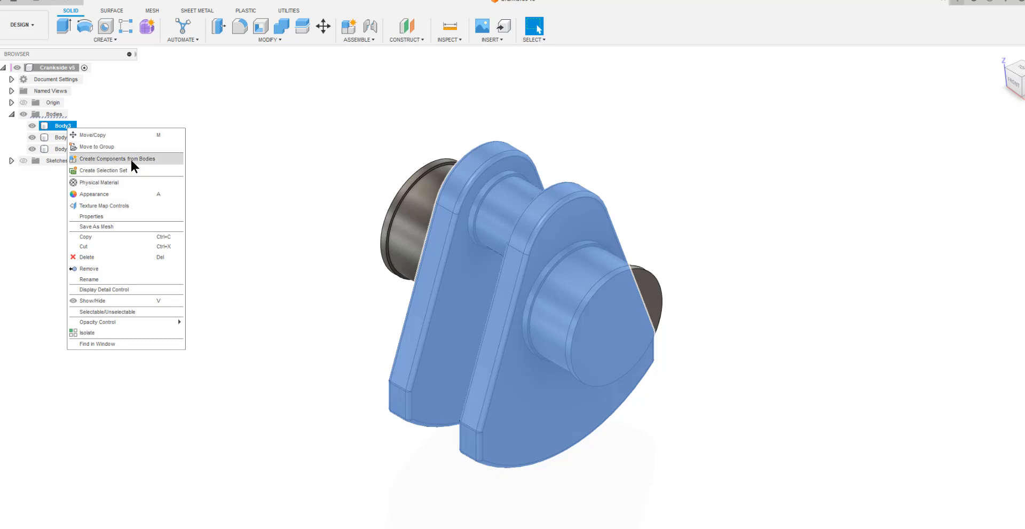
pyautogui.moveTo(129, 165)
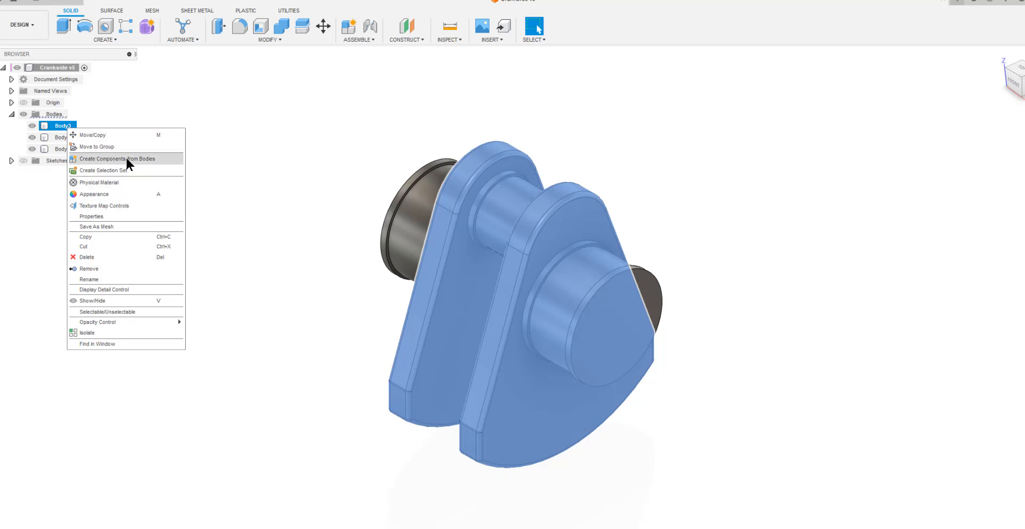
pyautogui.click(116, 158)
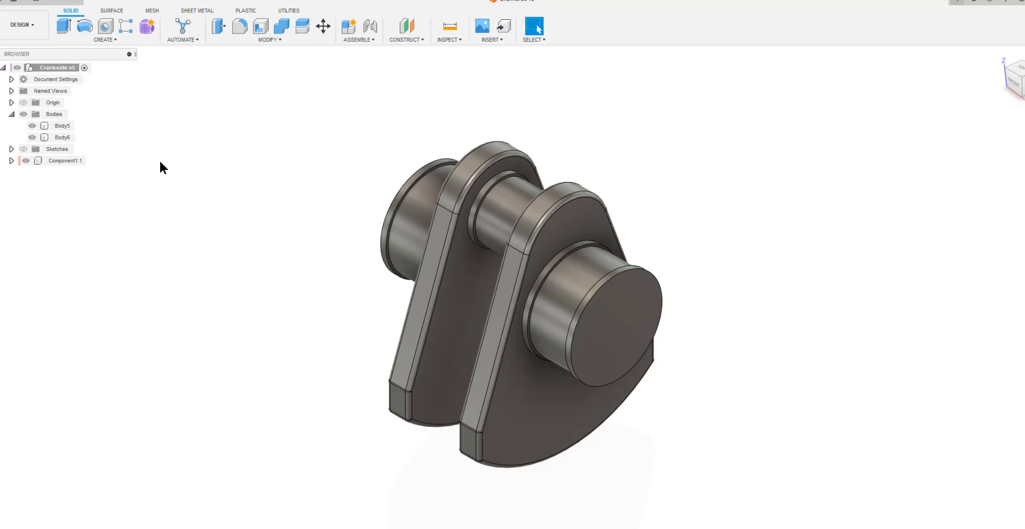
# - Rename Component1:1 to Crank and move Body6 into it
pyautogui.click(65, 160)
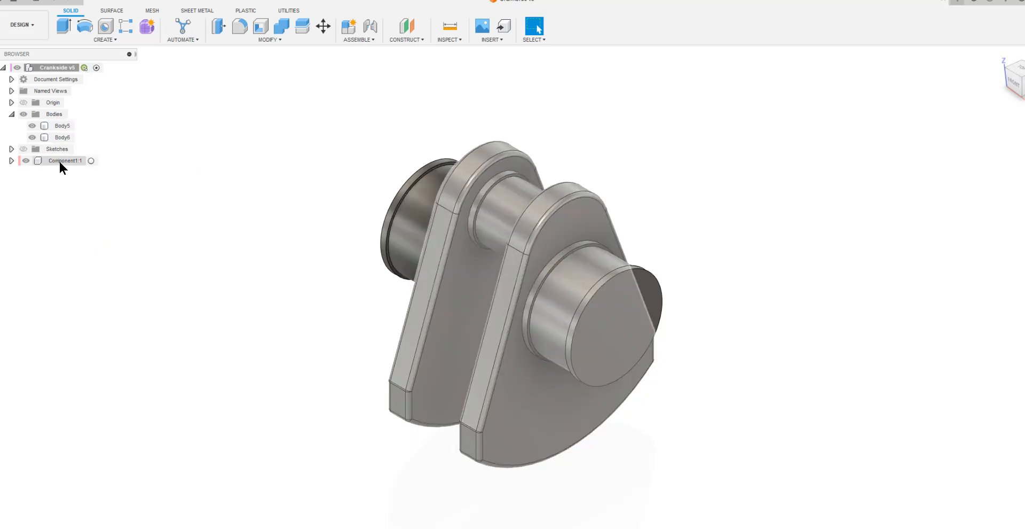
pyautogui.rightClick(66, 160)
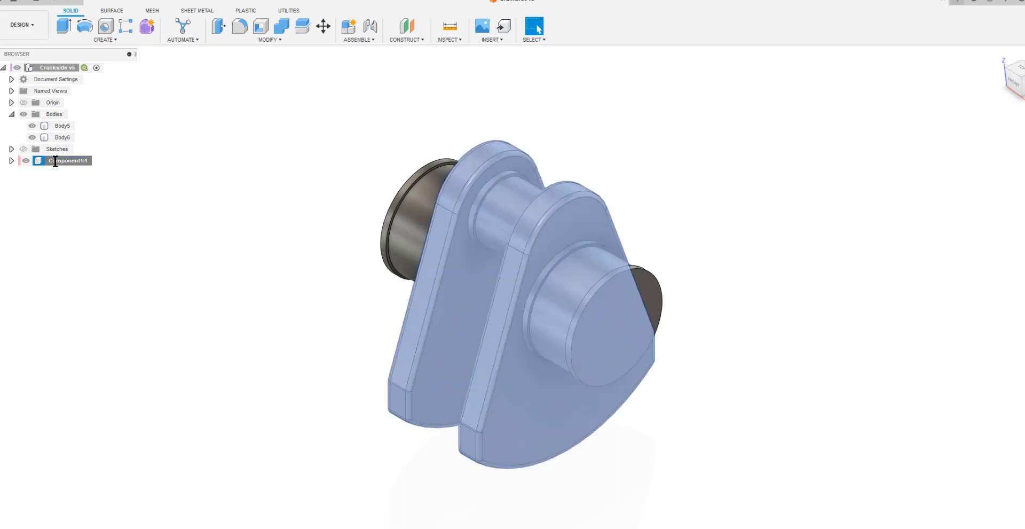
pyautogui.doubleClick(62, 160)
pyautogui.write('Crank')
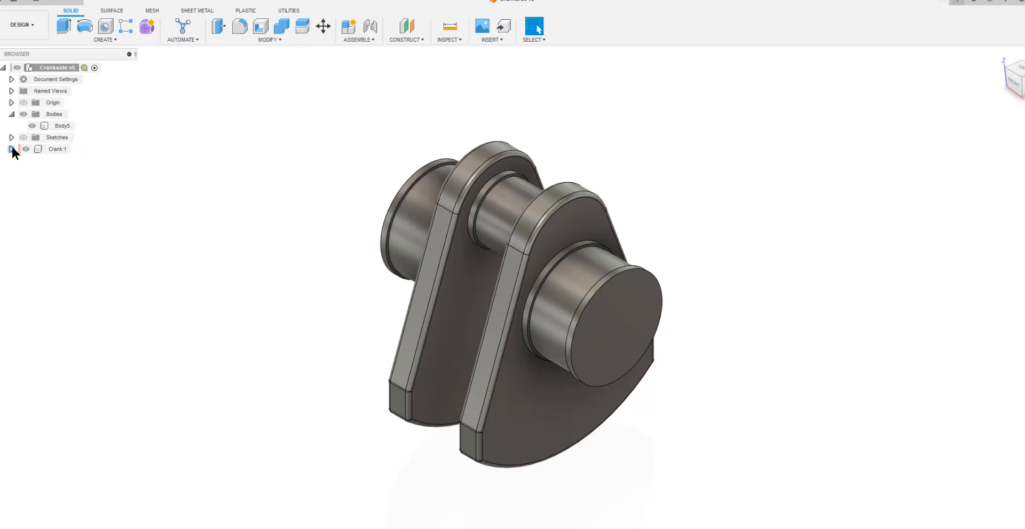
# - Expand Crank:1 and its Bodies folder to show Body1 and Body2
pyautogui.click(11, 148)
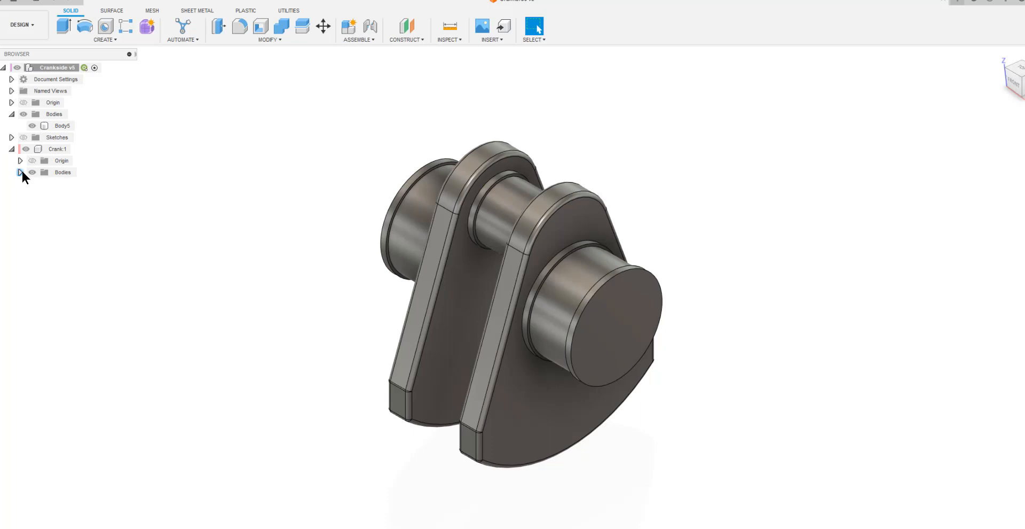
pyautogui.click(20, 172)
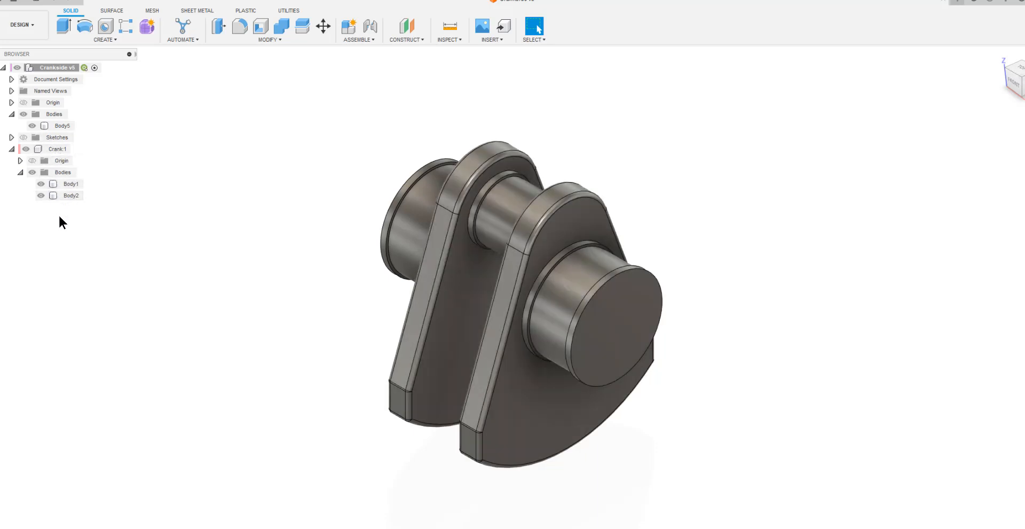
pyautogui.click(62, 126)
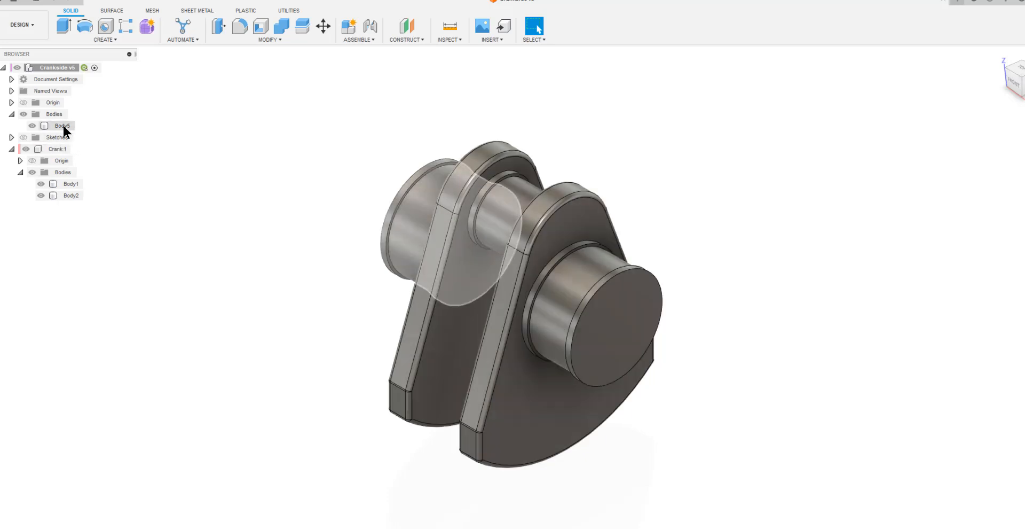
# - Convert Body5 into a second component, Component2, via Create Components from Bodies
pyautogui.rightClick(55, 114)
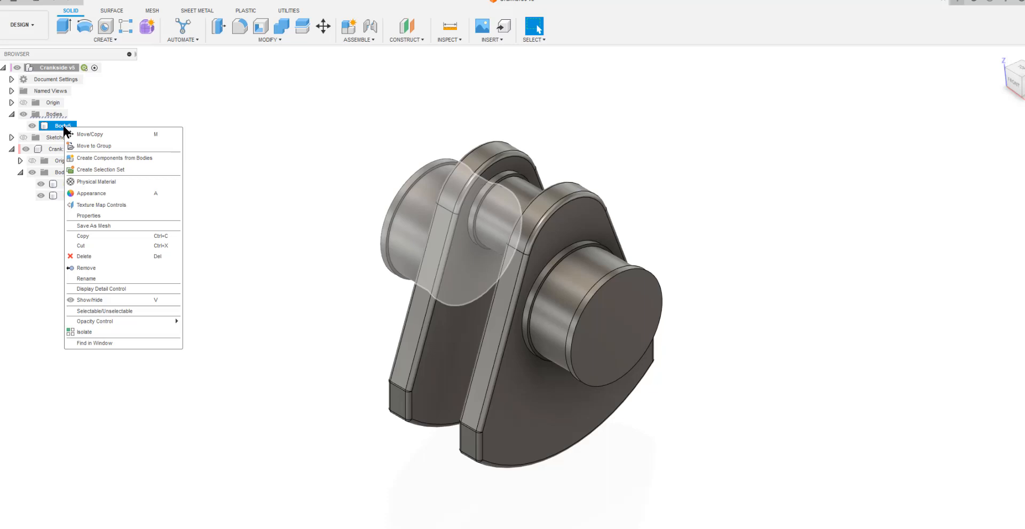
pyautogui.moveTo(114, 158)
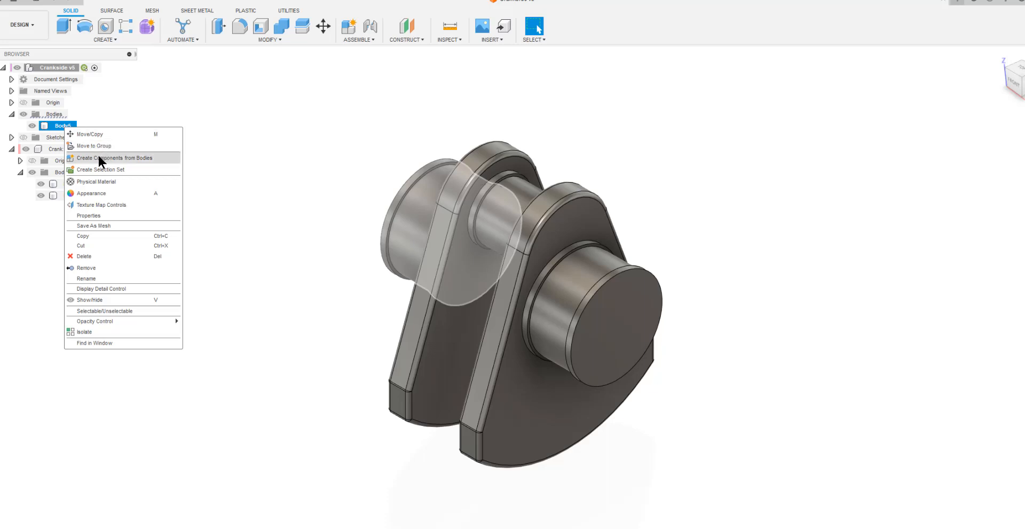
pyautogui.click(116, 158)
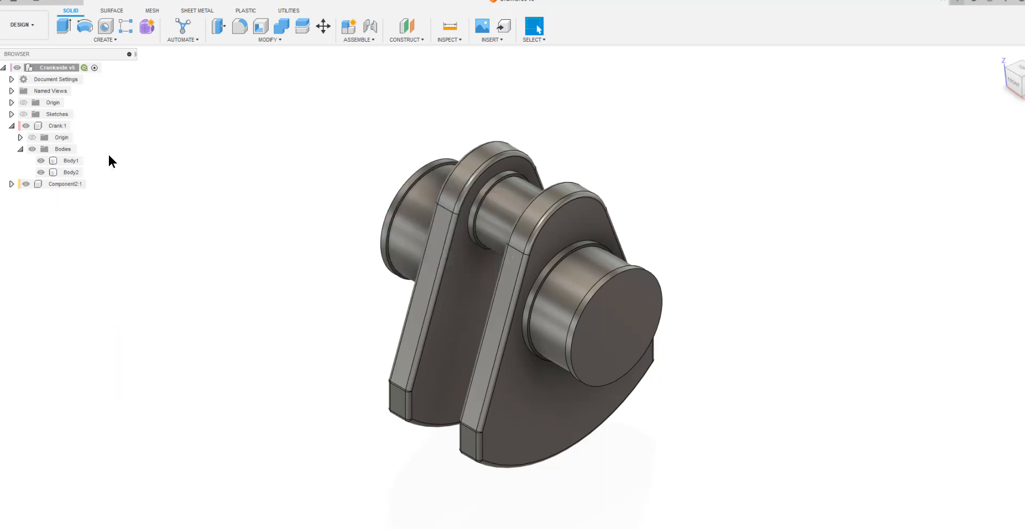
# - Rename Component2:1 to Rotor
pyautogui.rightClick(63, 184)
pyautogui.write('Rotor')
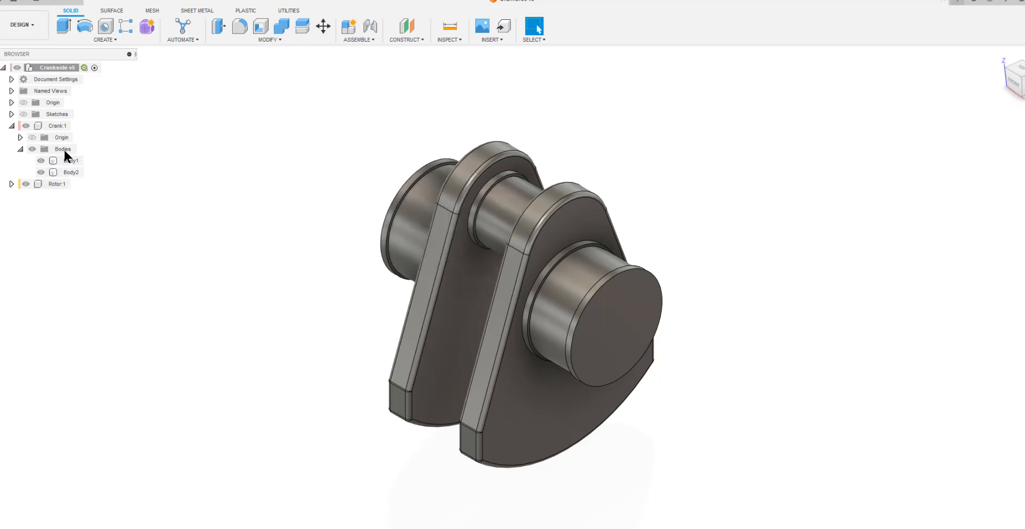
pyautogui.moveTo(365, 208)
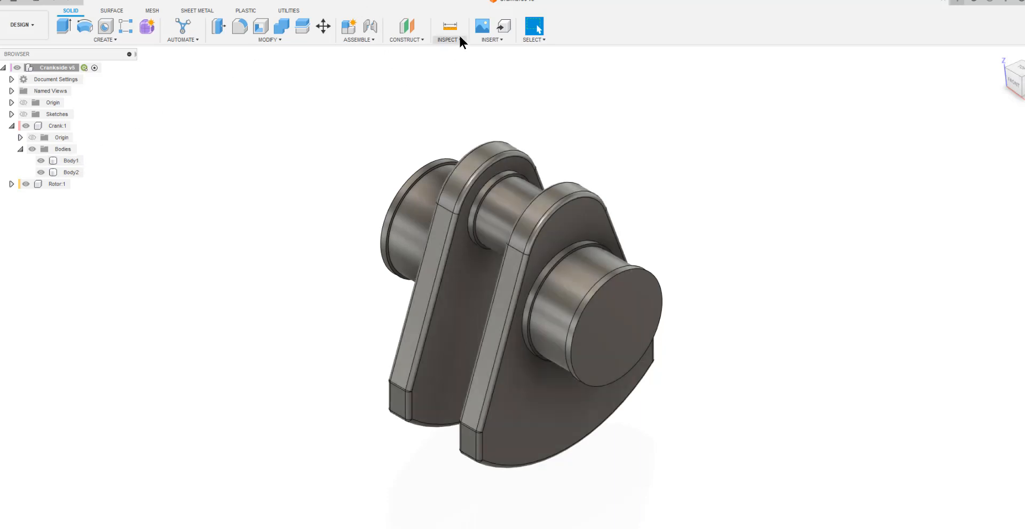
# - Show the Inspect tool list containing Display Component Colors
pyautogui.click(448, 27)
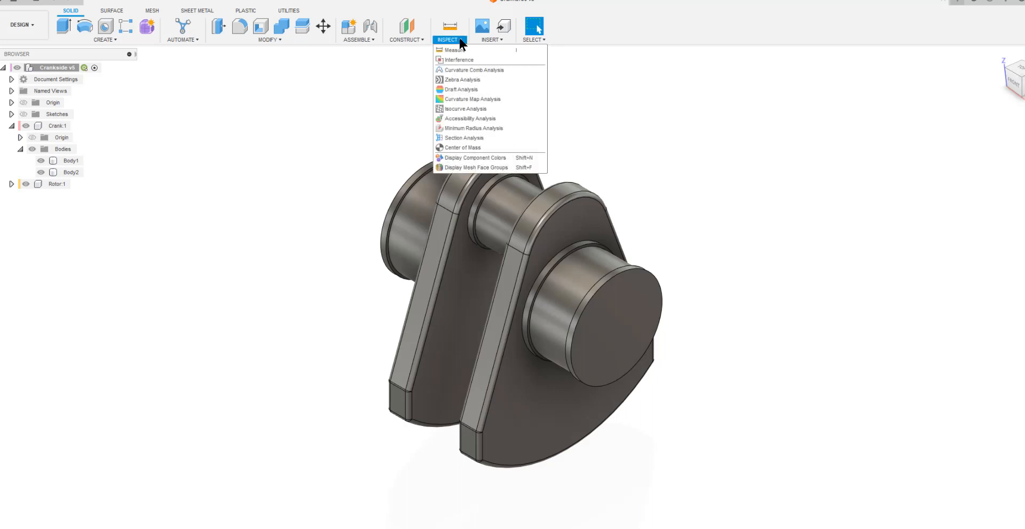
pyautogui.moveTo(474, 158)
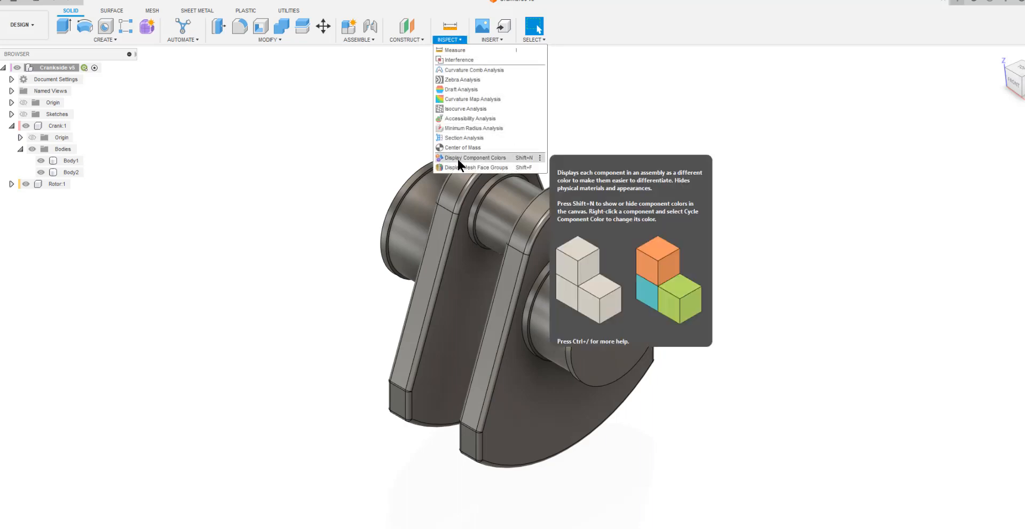